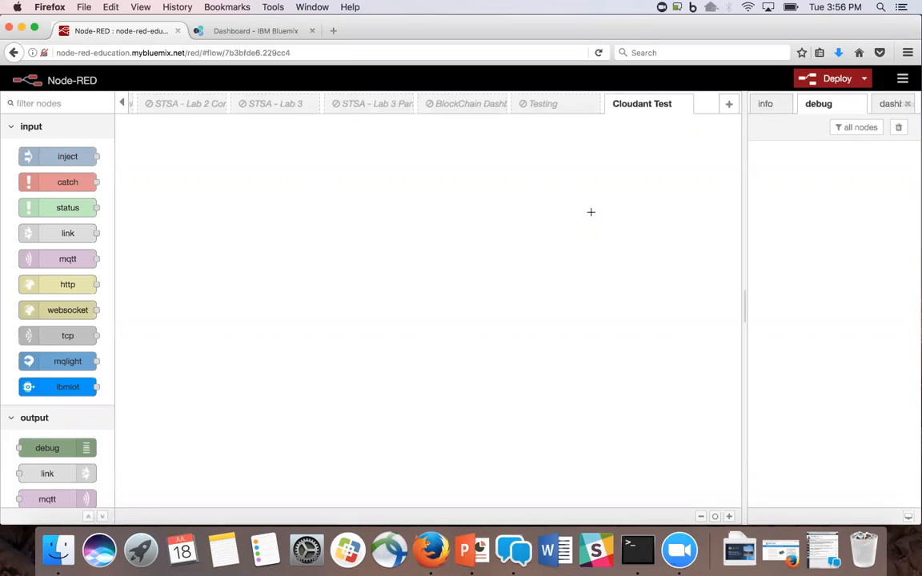
mouse_move(55, 151)
text(test )
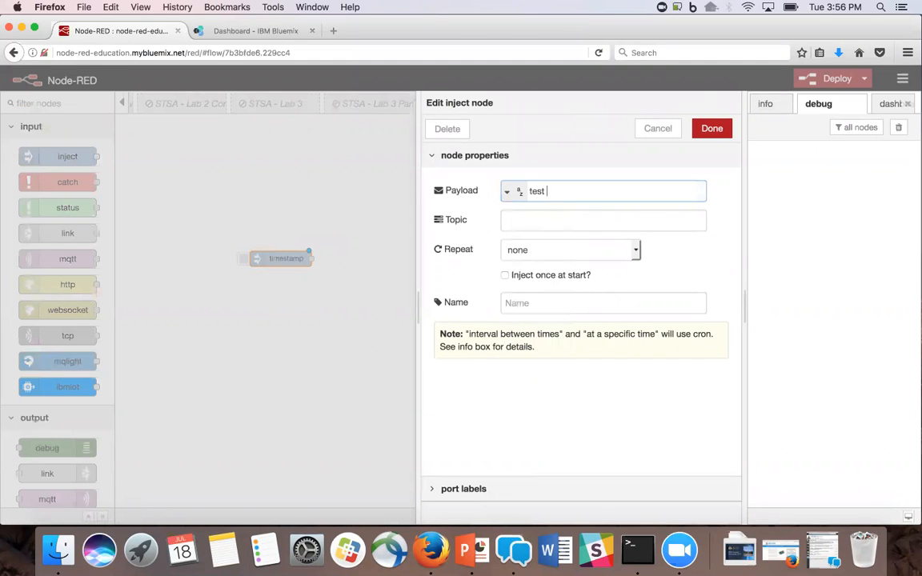
Set the inject node's payload to 'test this is Lina' and confirm it
text(this is)
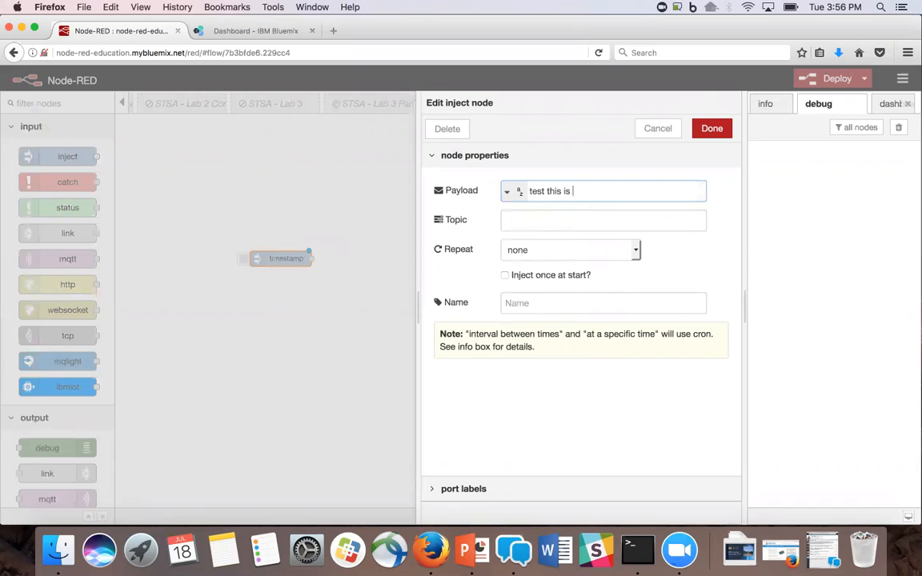
click(710, 128)
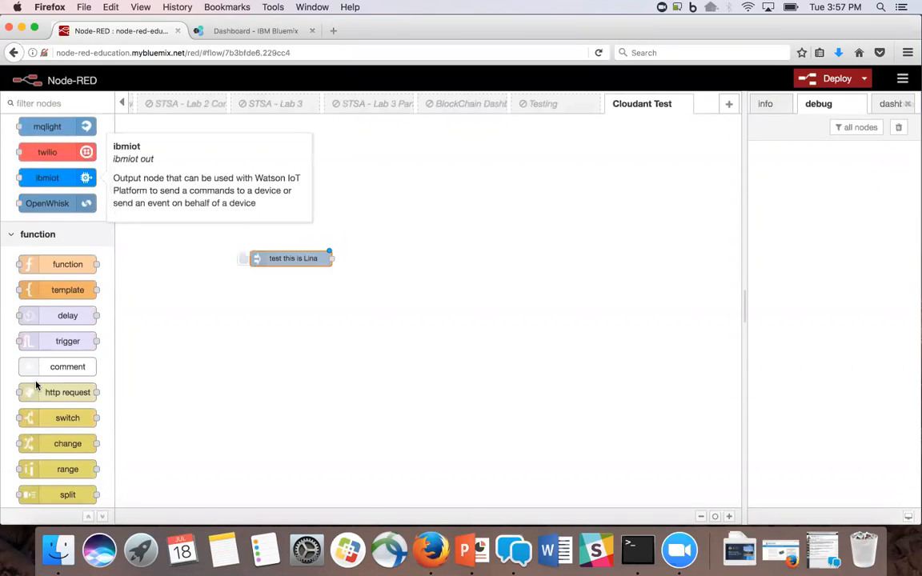
Wire the inject node to the cloudant out node and the msg.payload debug node
scroll(down, 3)
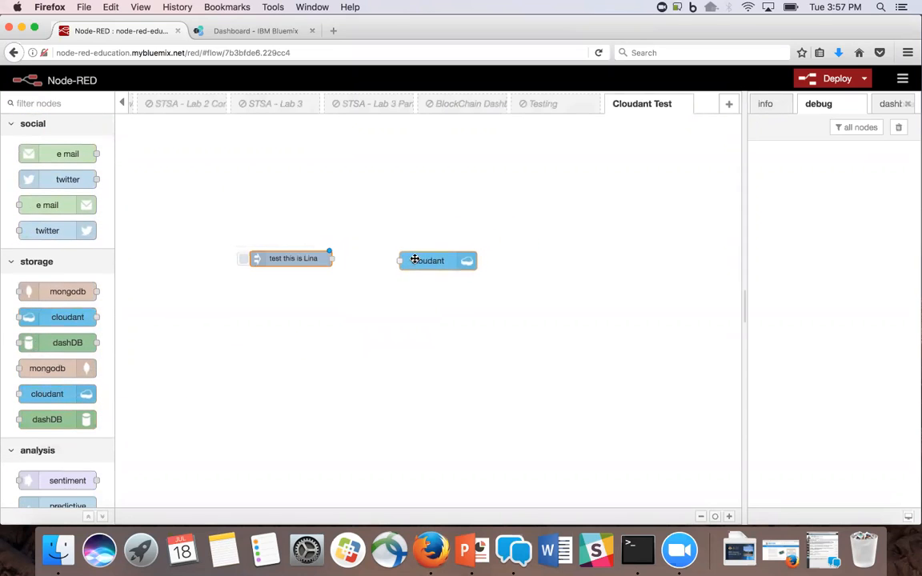
drag(330, 258, 400, 260)
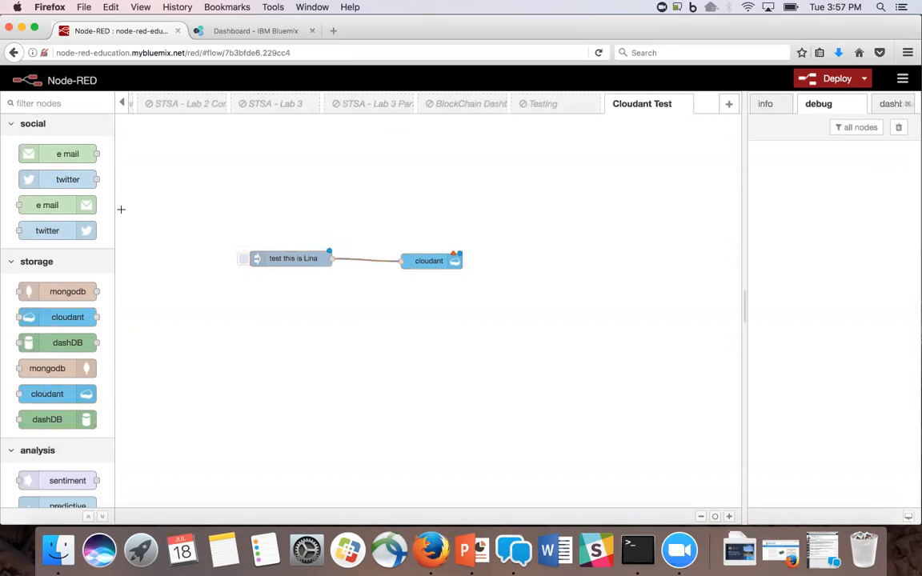
scroll(down, 3)
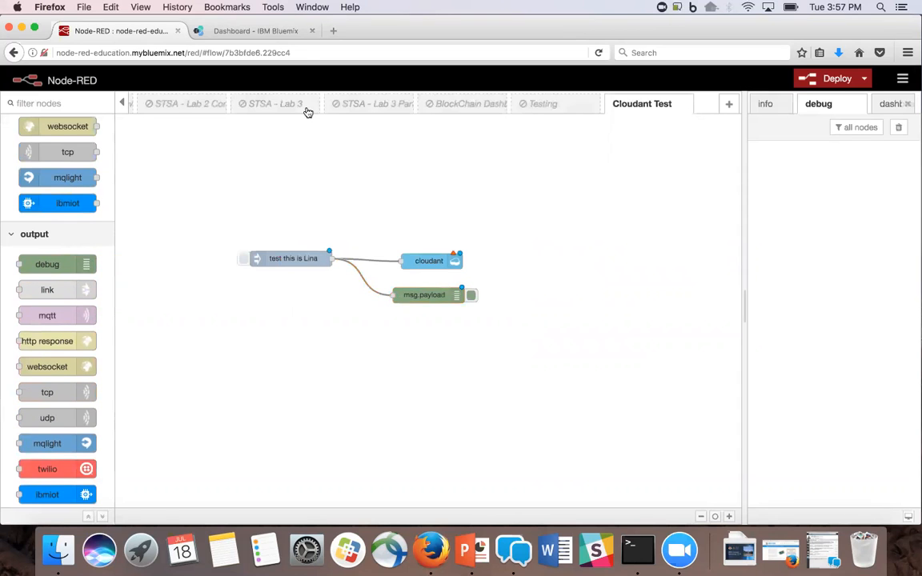
In Bluemix, start a new service and search the catalog for 'cloudant'
click(256, 31)
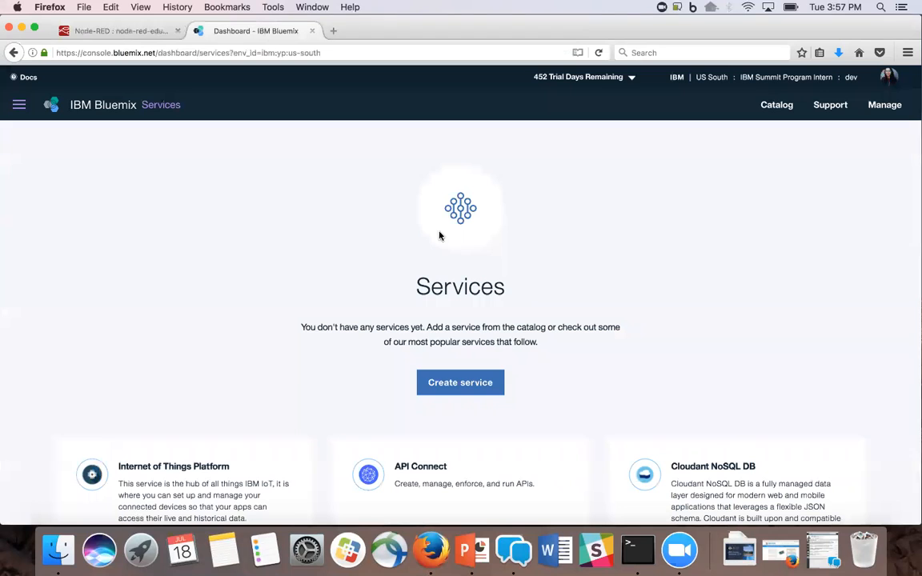
mouse_move(461, 382)
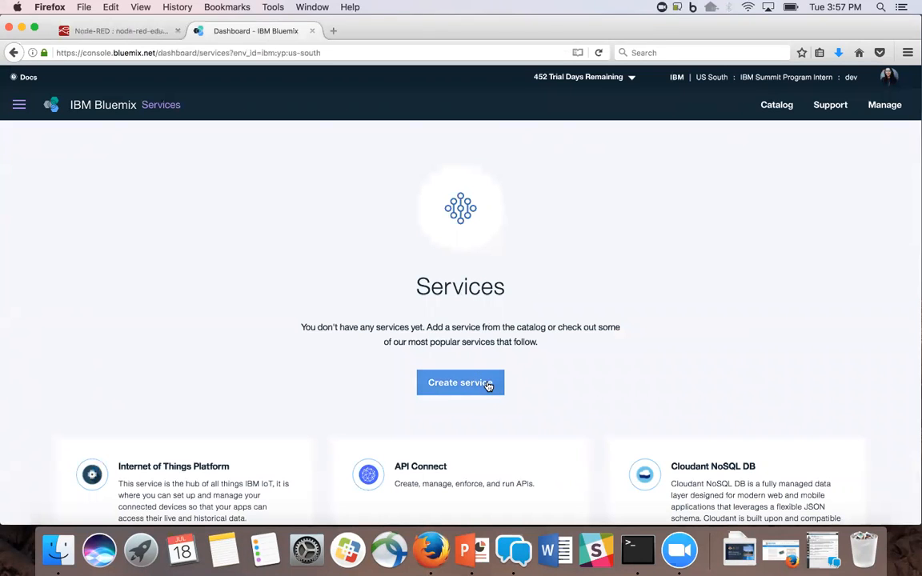
click(461, 382)
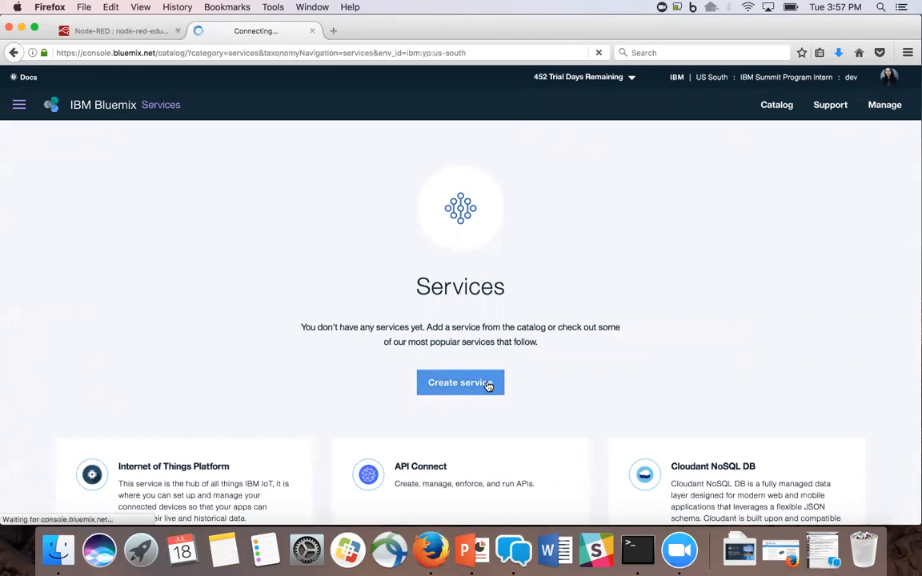
click(461, 381)
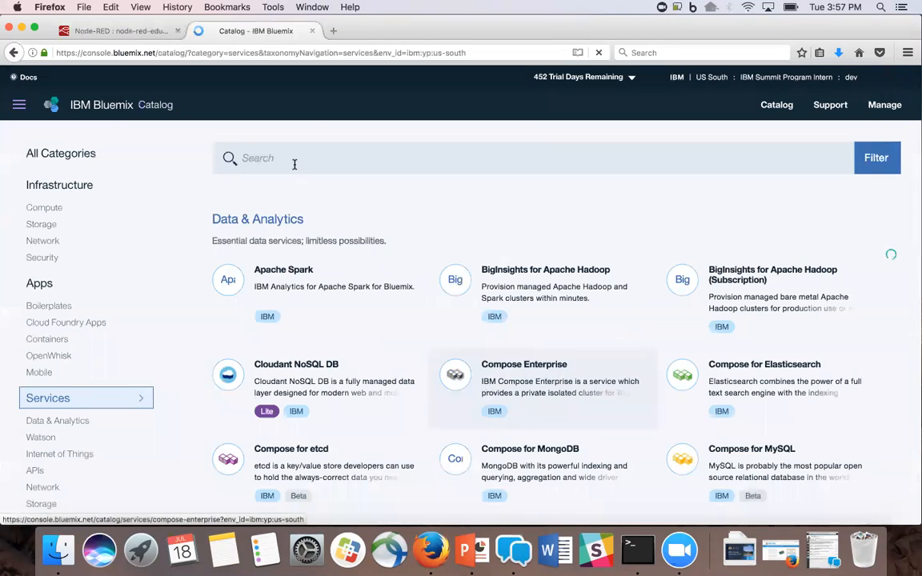
text(cloudant NoSQL DB-lo)
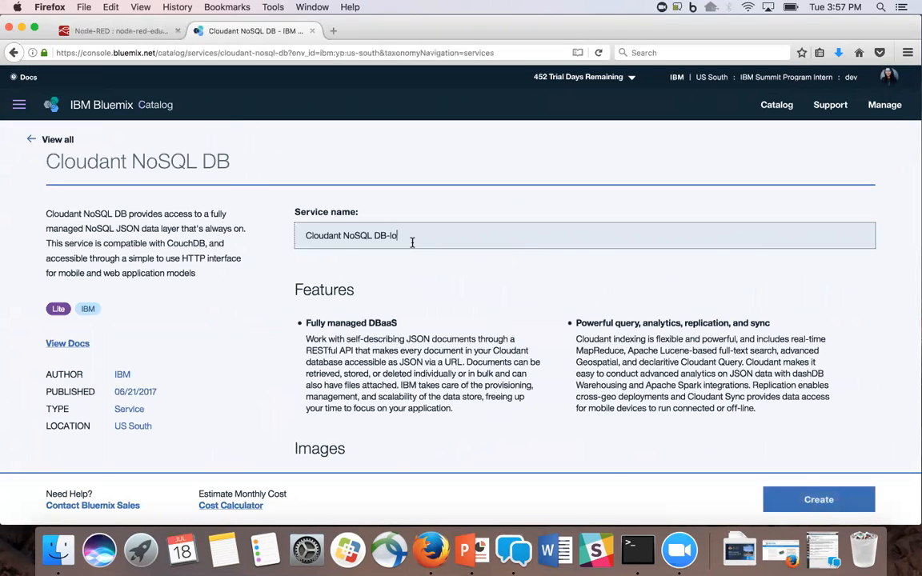
Create the Lite Cloudant NoSQL DB service named with nr_demo
text(nr_)
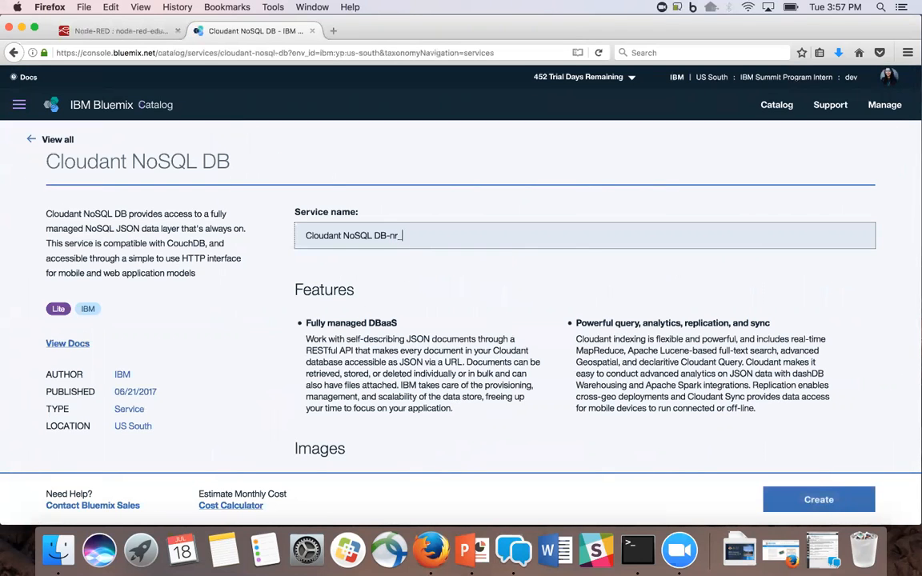
text(demo)
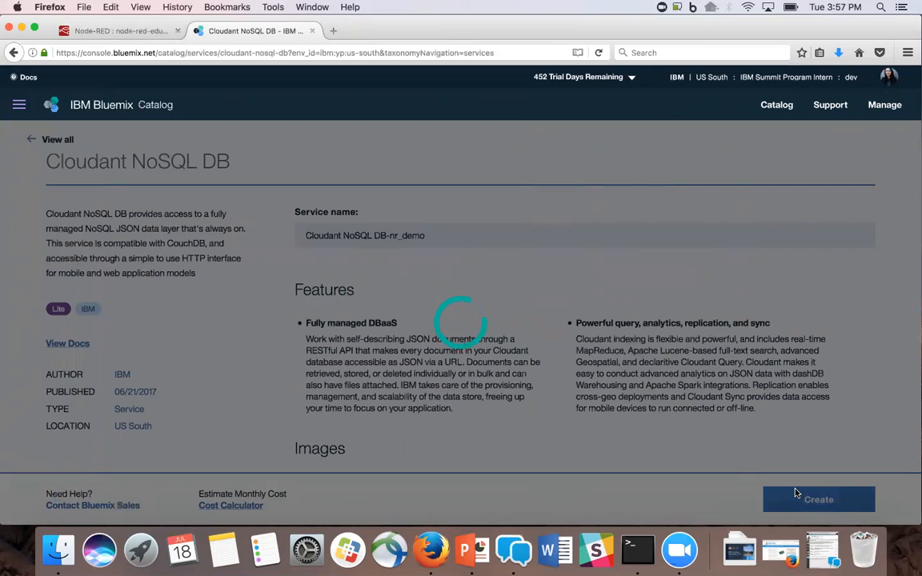
click(818, 500)
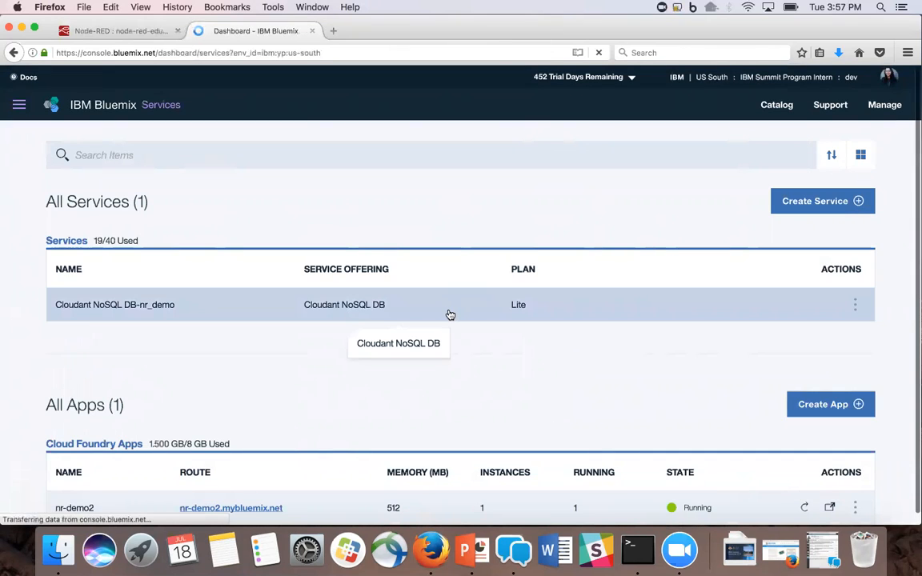
Add a new credential set, Credentials-1, to the Cloudant NoSQL DB-nr_demo service
click(115, 304)
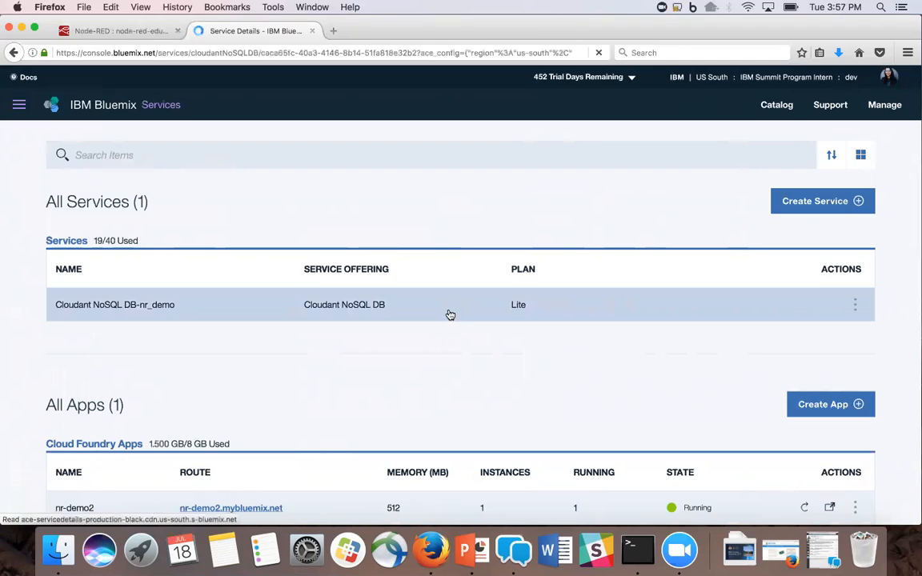
click(115, 304)
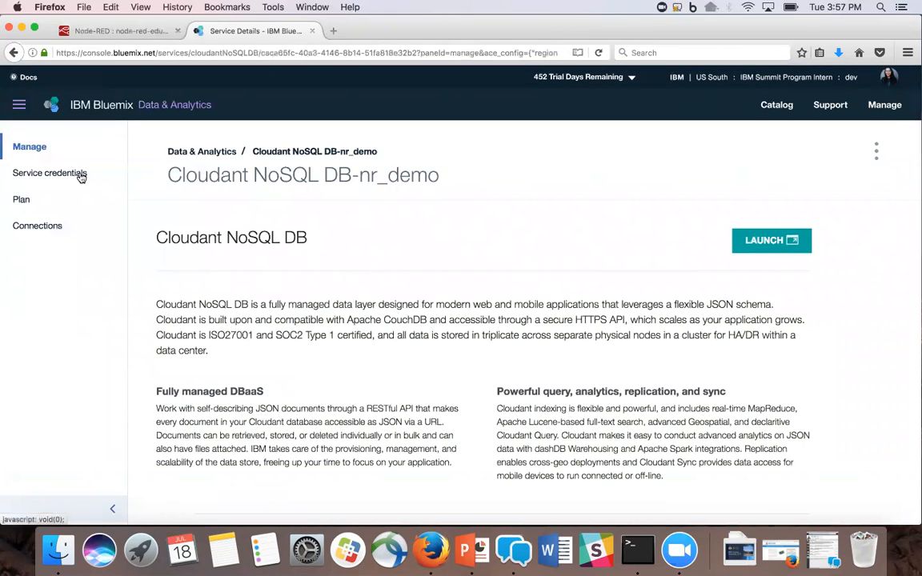
click(48, 173)
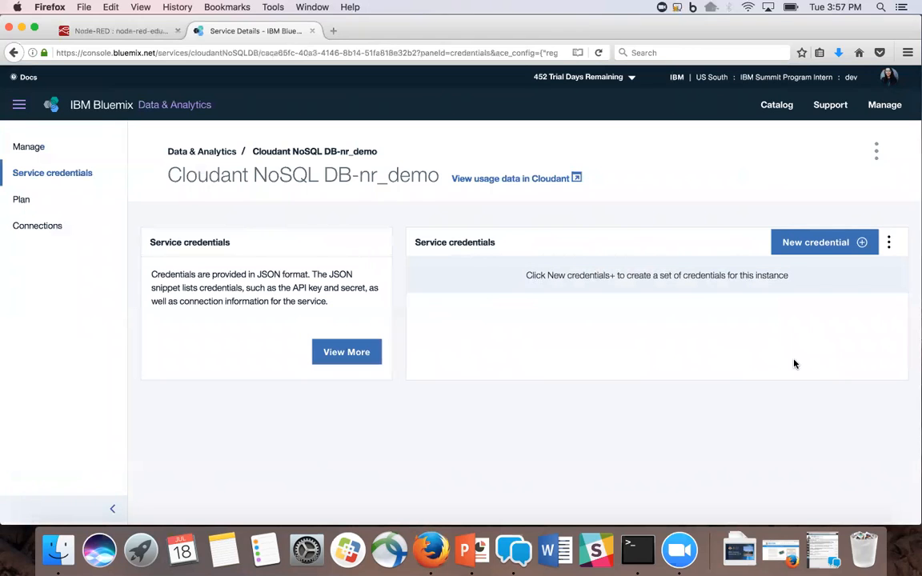
click(814, 242)
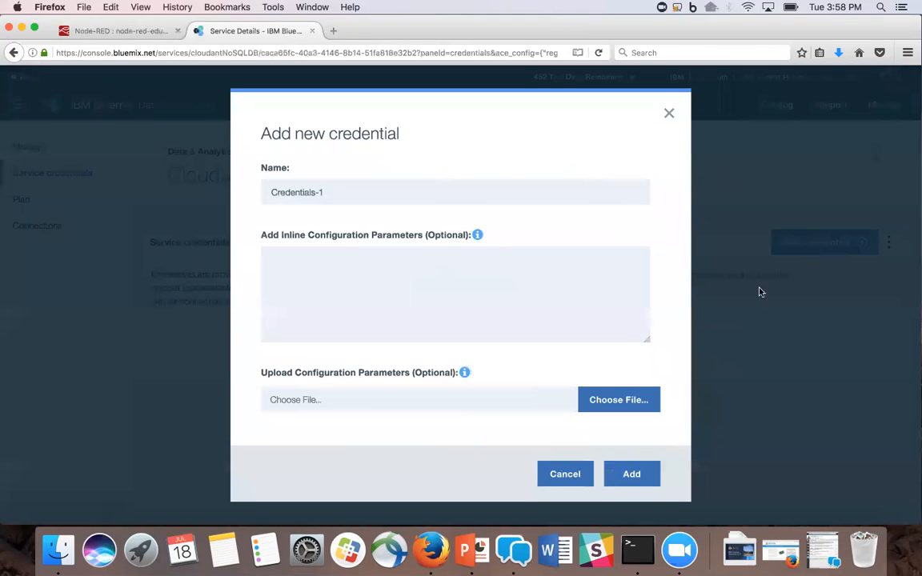
click(630, 473)
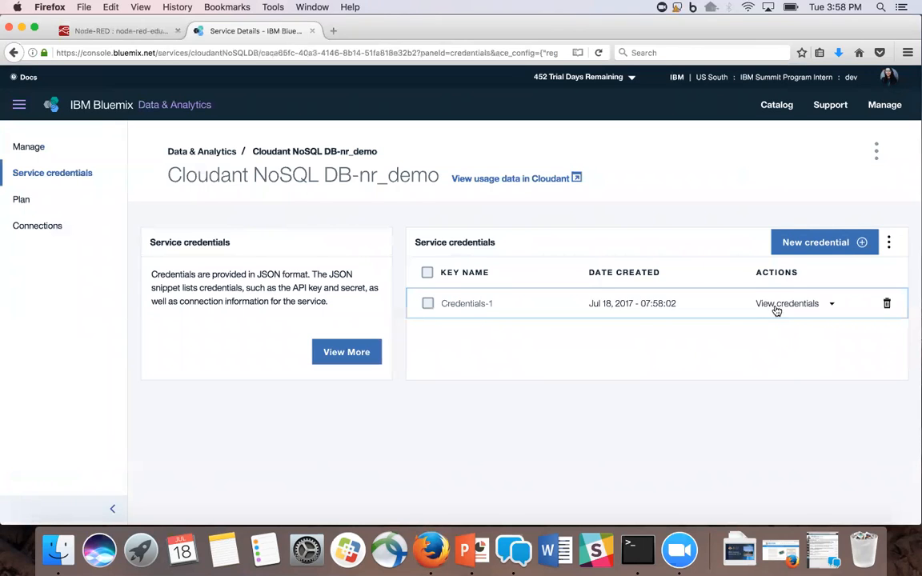
Reveal the Credentials-1 connection details and go to the service's Manage page
click(787, 304)
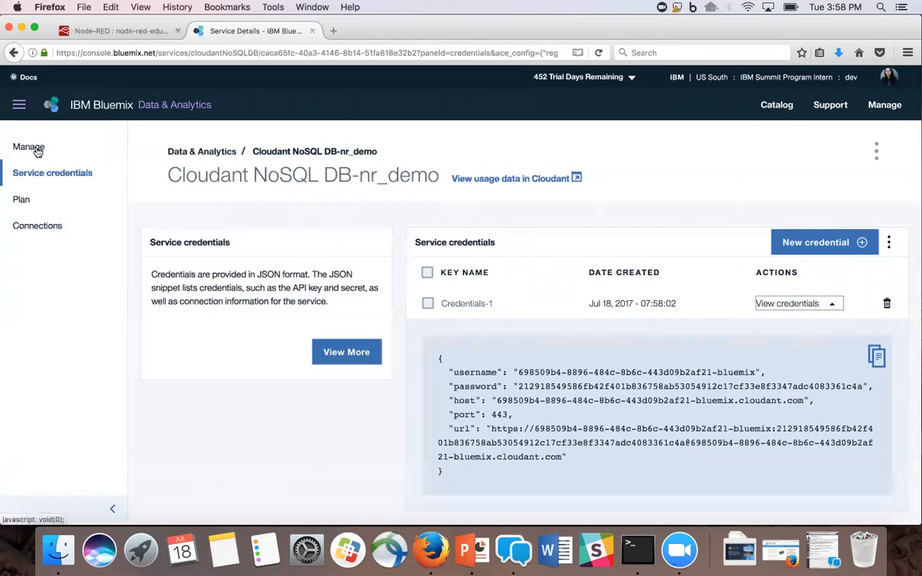
click(509, 179)
text(nr)
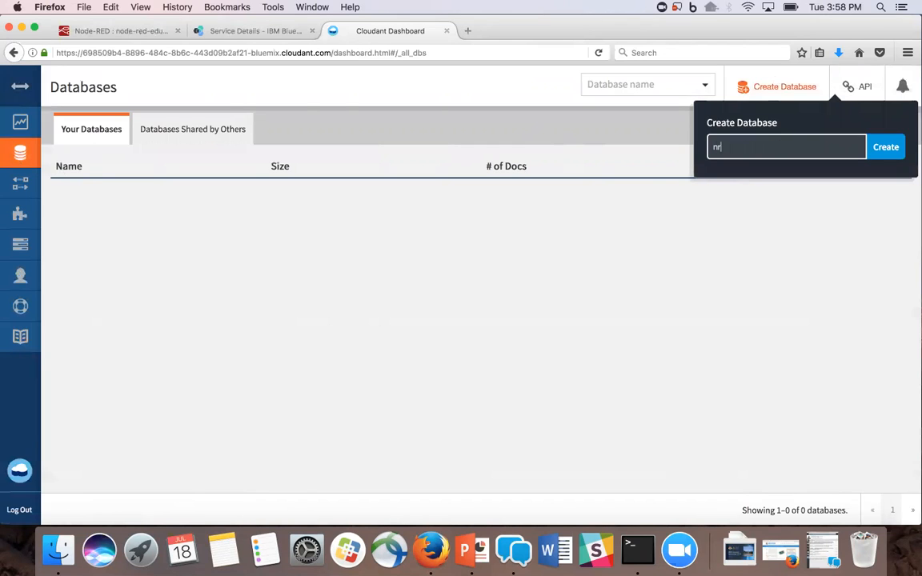
Create an empty database named nr_demo in the Cloudant Dashboard
click(884, 147)
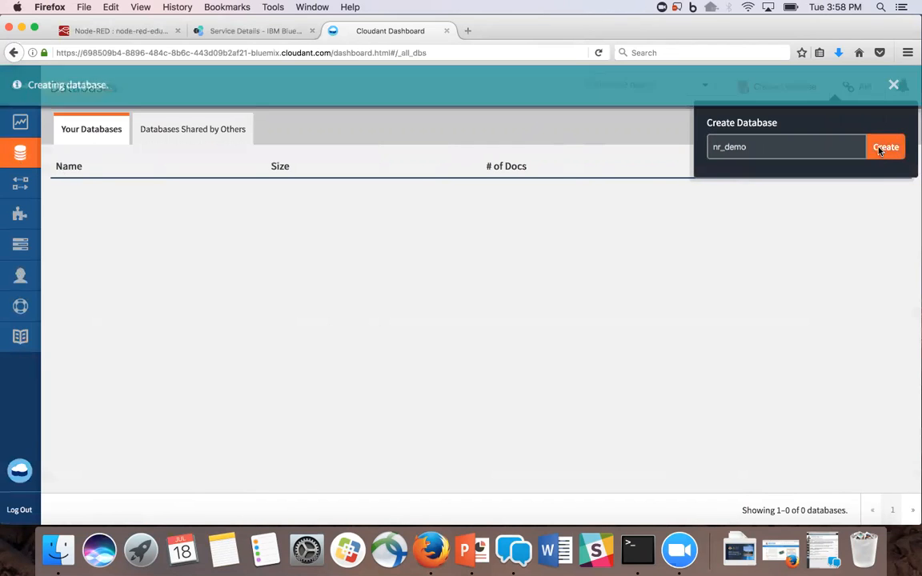
click(883, 148)
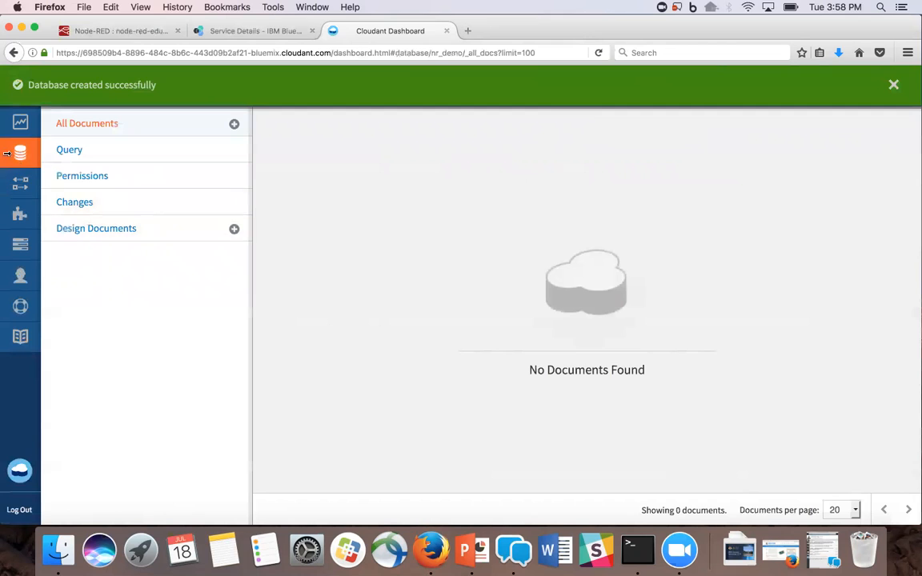
click(19, 154)
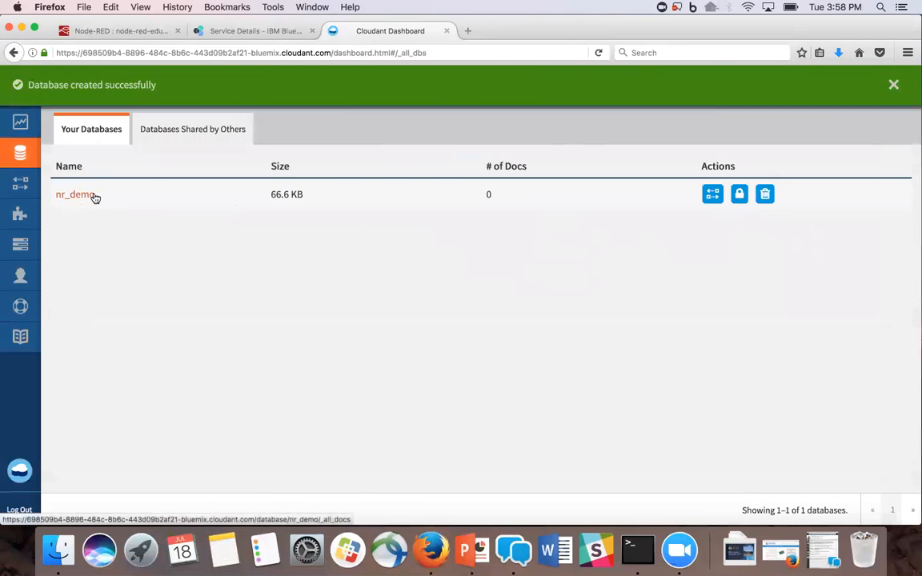
Switch the cloudant out node to an external Cloudant service and add a new server connection
click(120, 30)
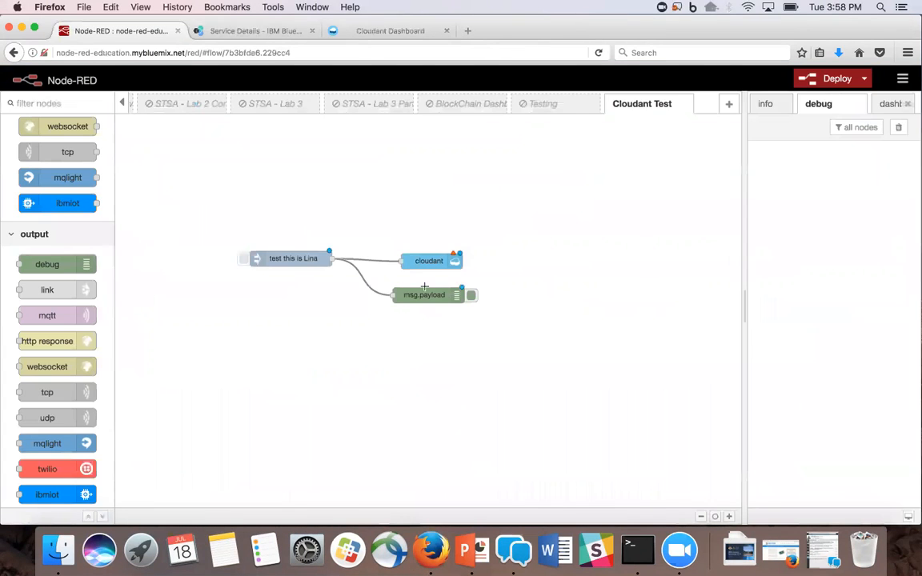
double_click(429, 259)
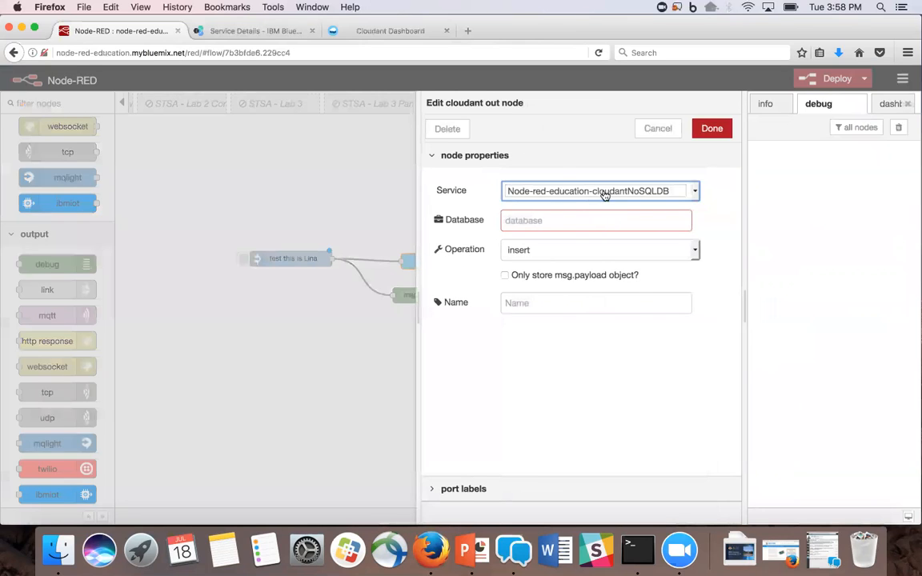
click(600, 190)
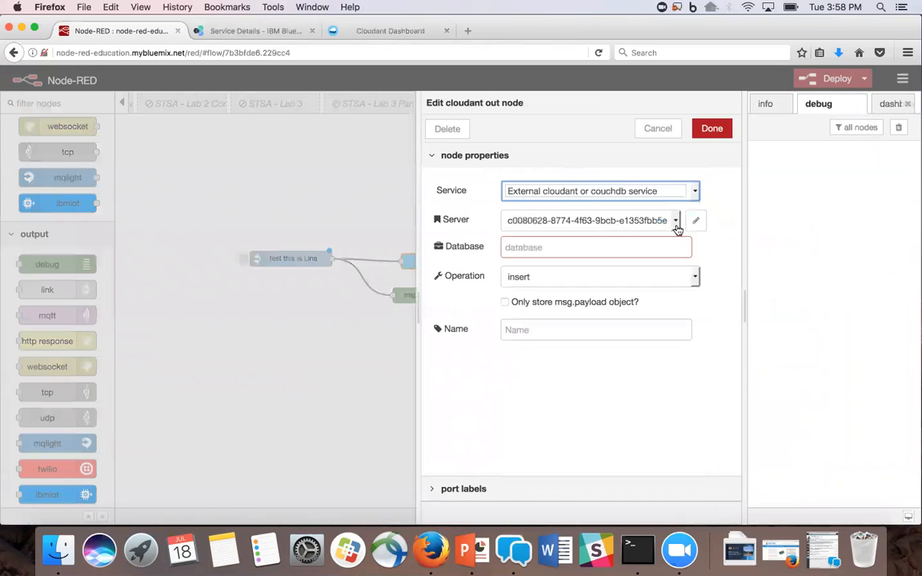
click(695, 221)
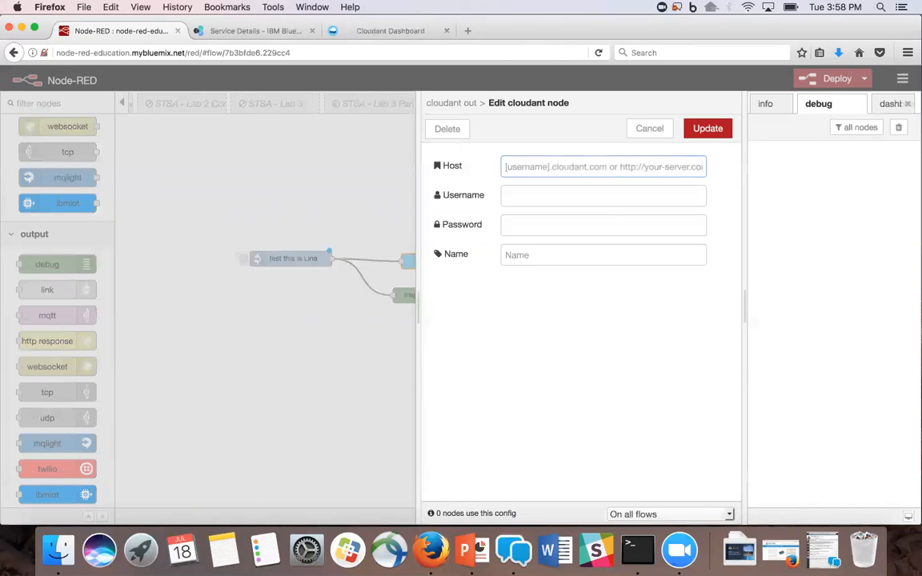
Fill the server connection with the nr_demo service's username, host and password from Bluemix, and save it
click(254, 31)
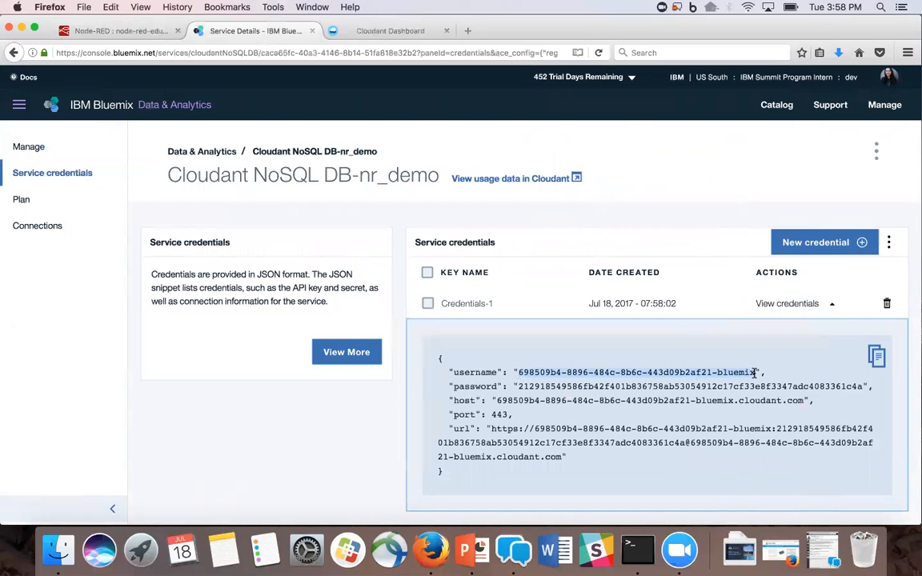
click(120, 31)
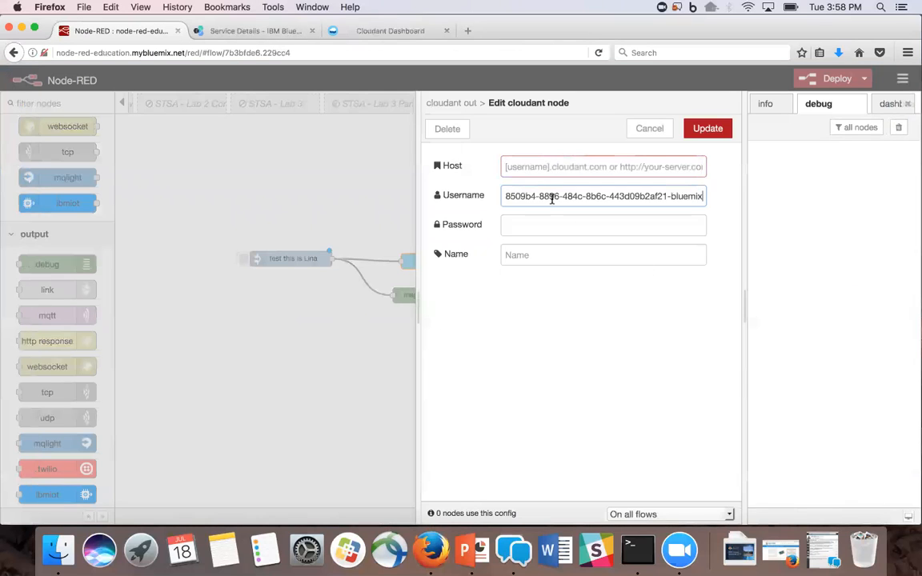
click(254, 31)
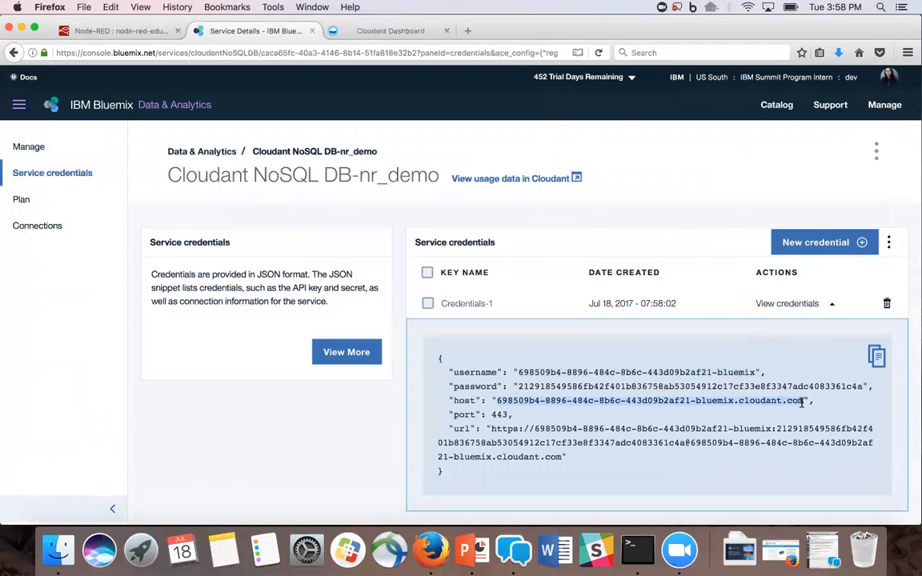
click(120, 30)
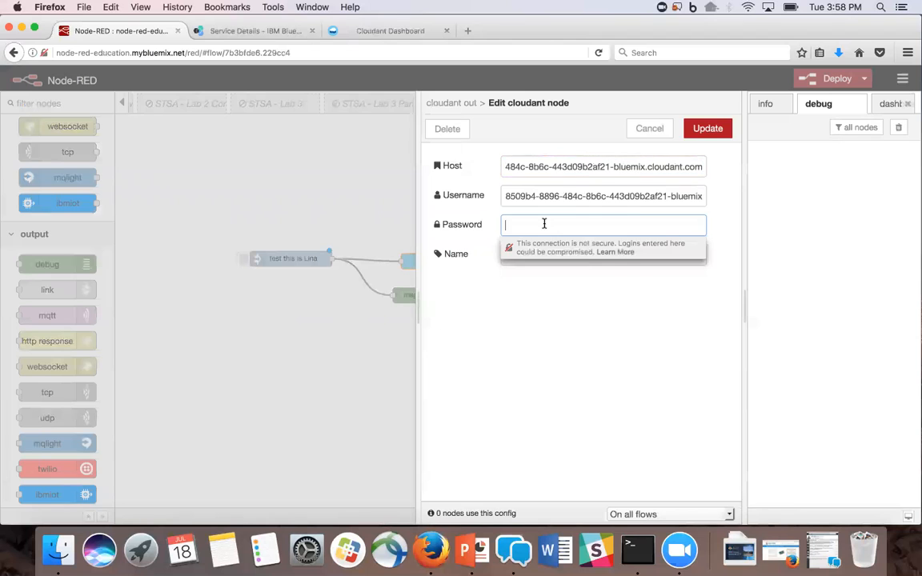
click(256, 31)
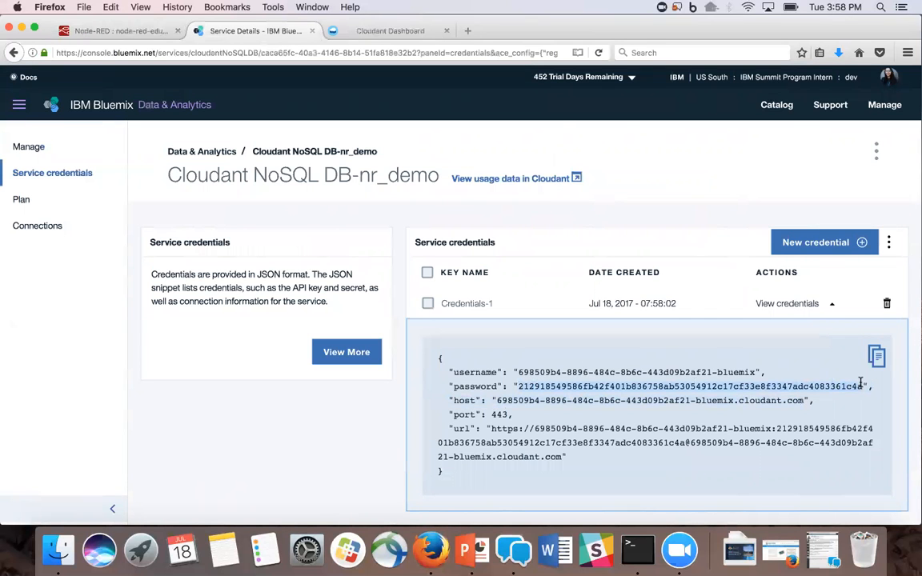
click(120, 30)
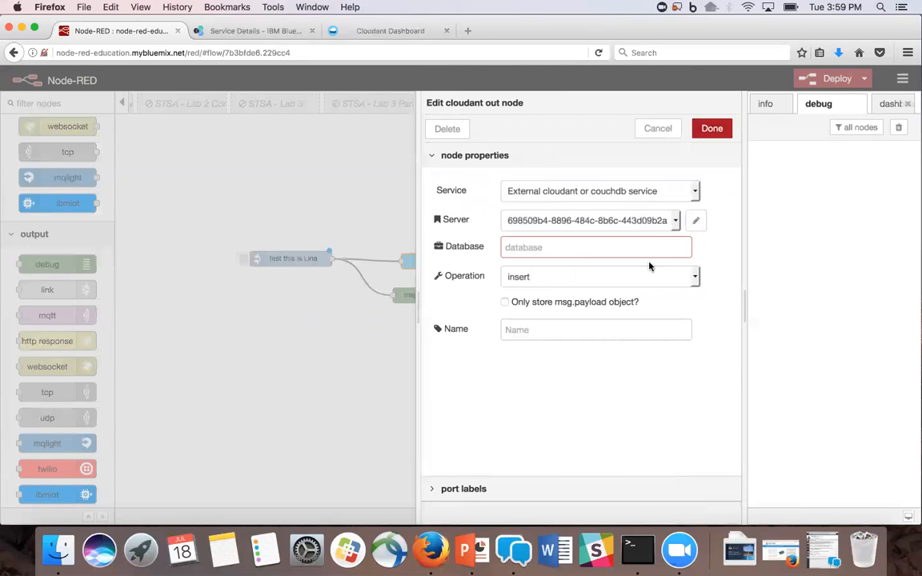
Set the cloudant node's database to nr_demo and confirm the settings
click(595, 247)
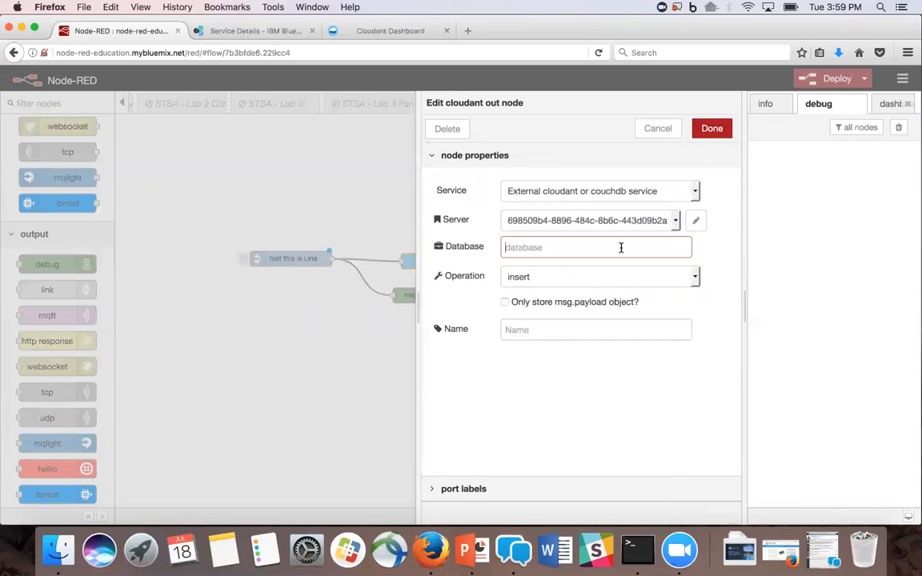
text(nr_demo)
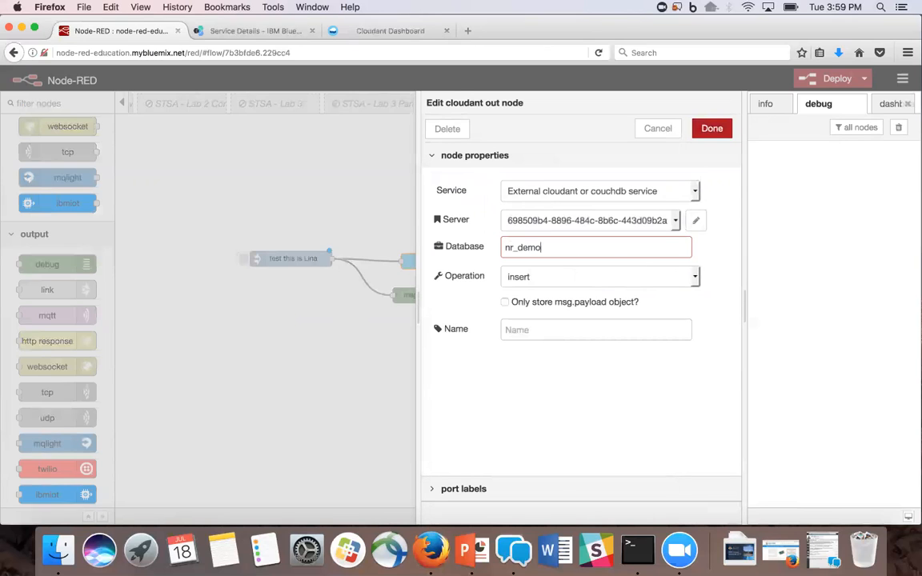
click(710, 128)
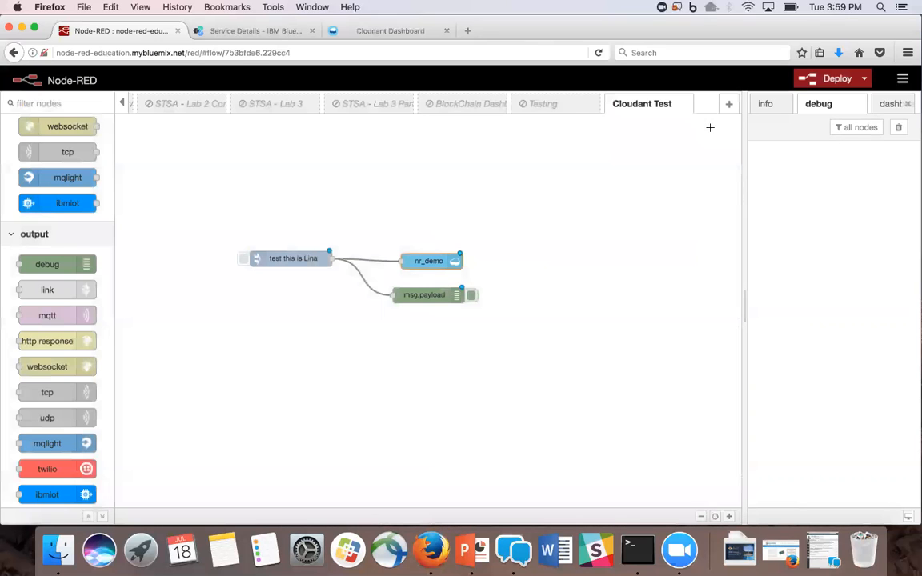
mouse_move(832, 79)
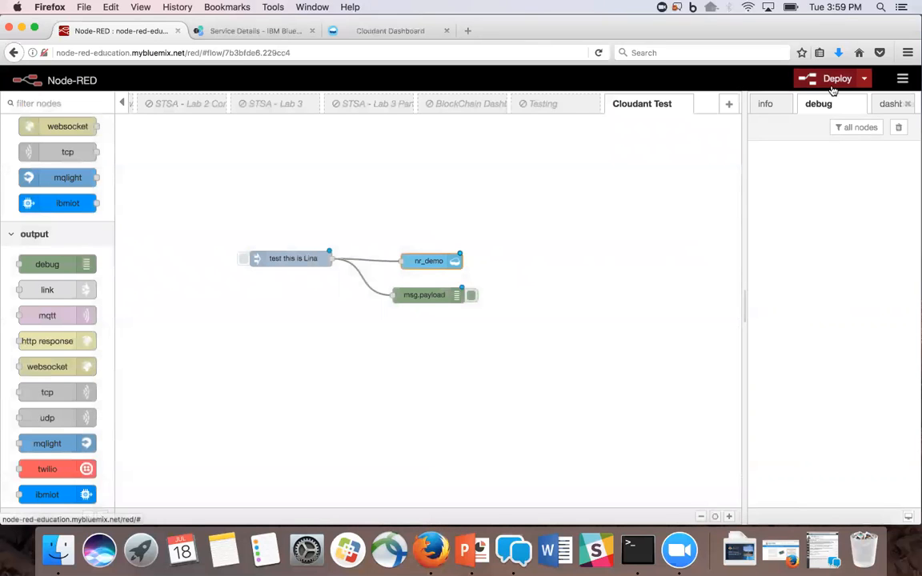
Deploy the flow and trigger the inject node to send 'test this is Lina'
click(832, 79)
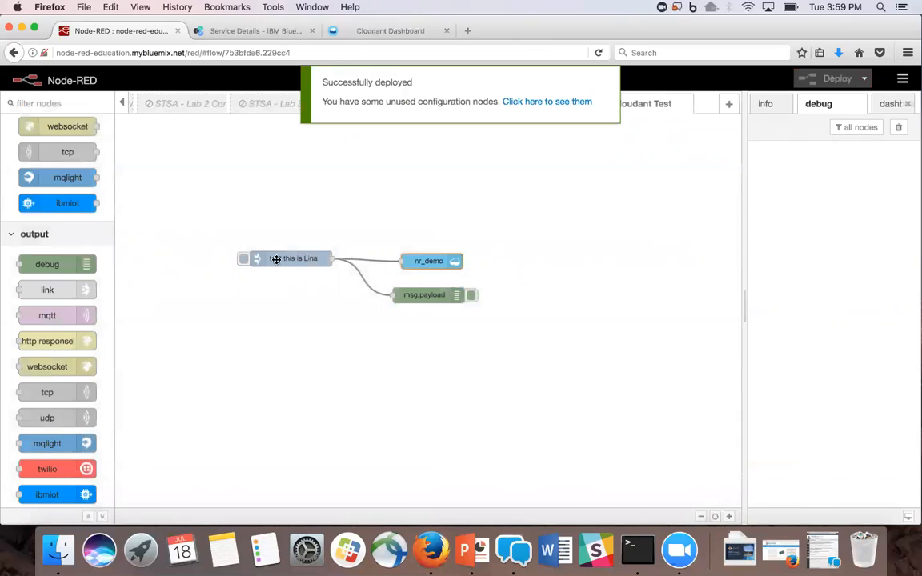
click(243, 260)
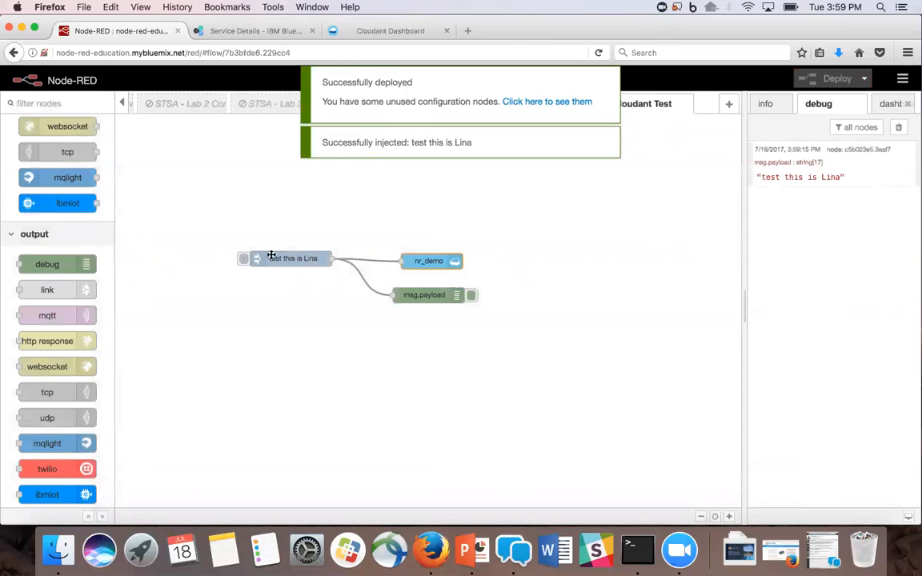
mouse_move(707, 206)
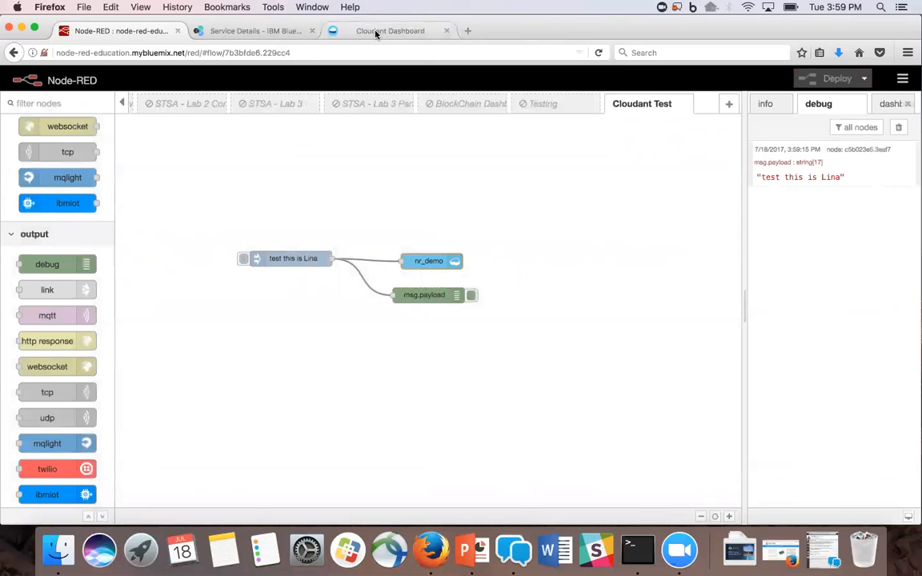
View the stored 'test this is Lina' document in the nr_demo database, then return to Node-RED
click(391, 30)
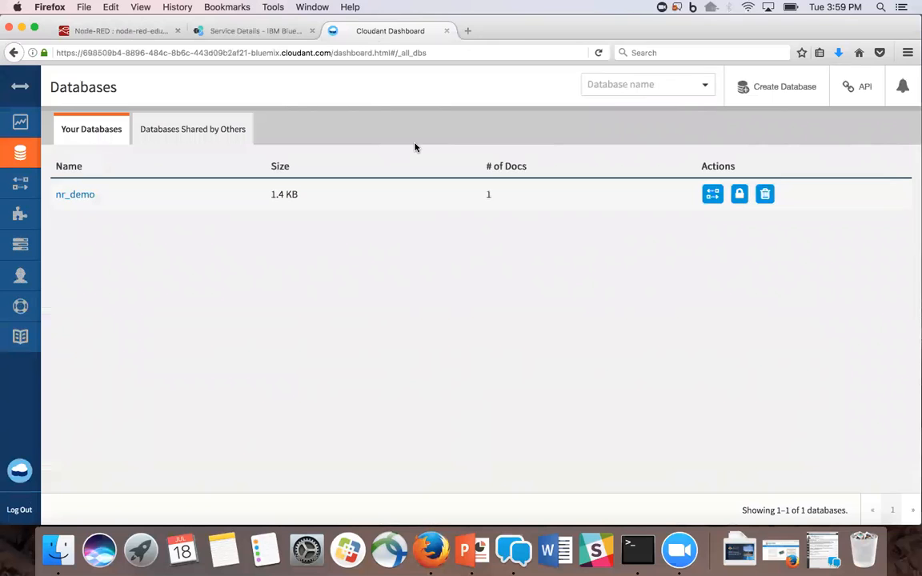
mouse_move(460, 231)
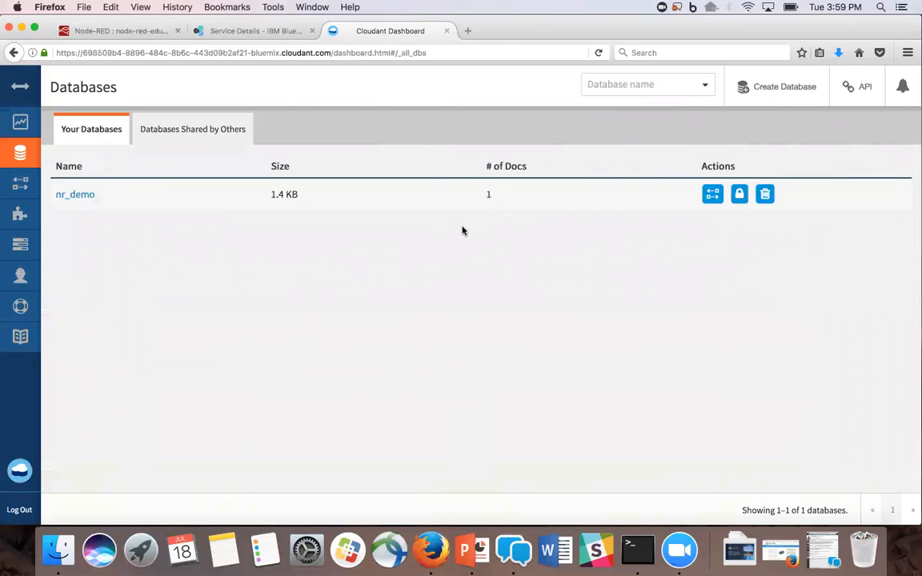
click(73, 194)
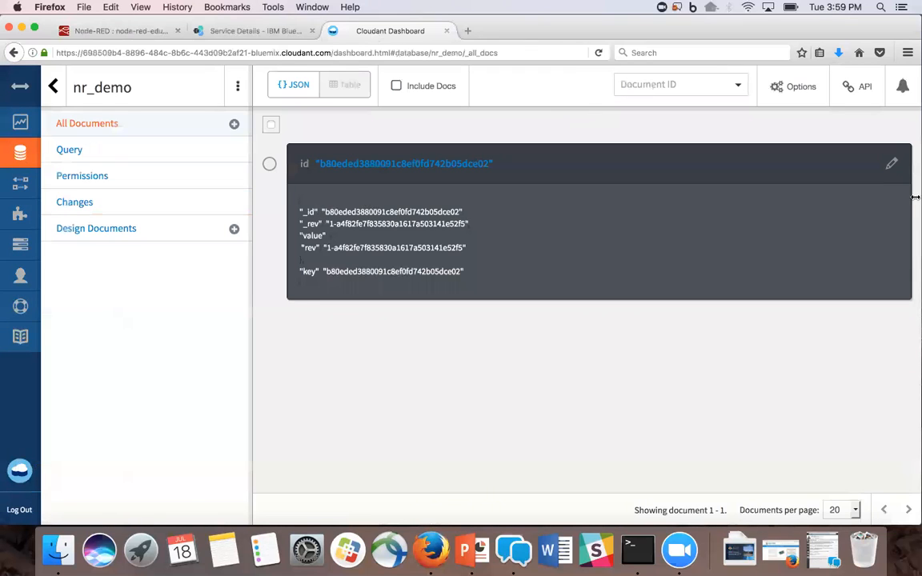
mouse_move(891, 164)
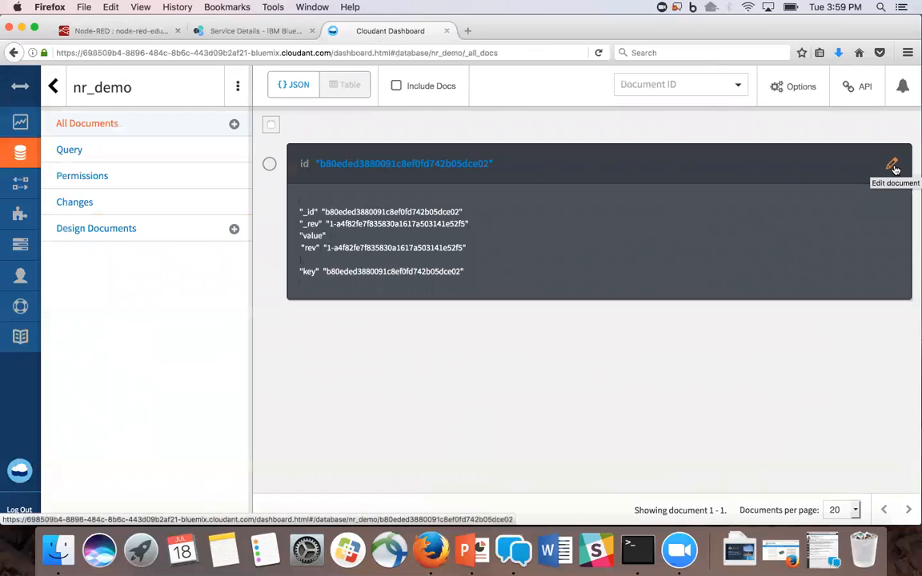
click(891, 165)
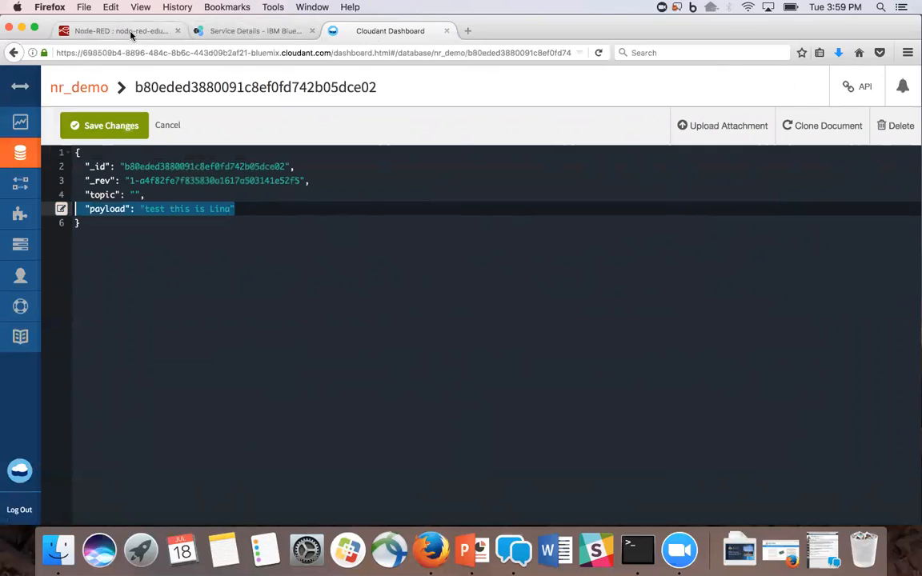
click(120, 31)
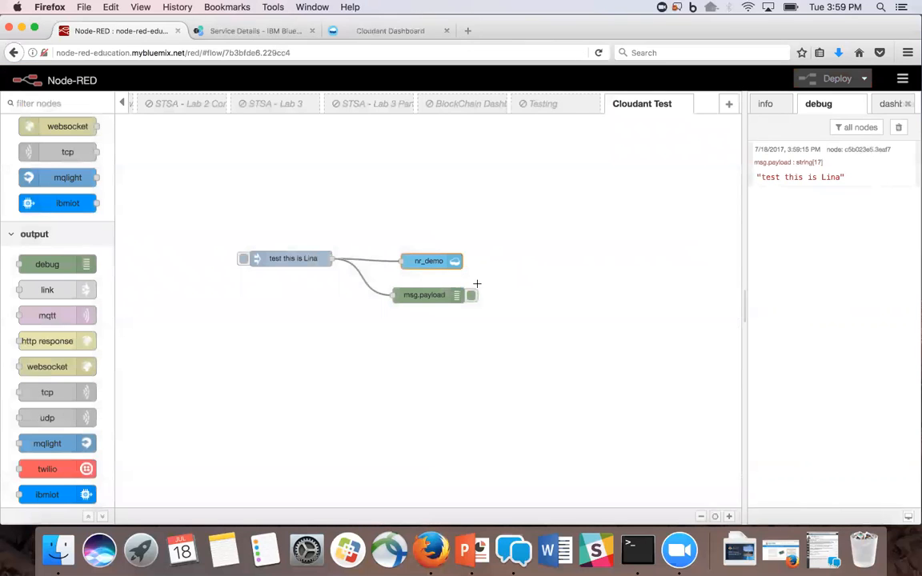